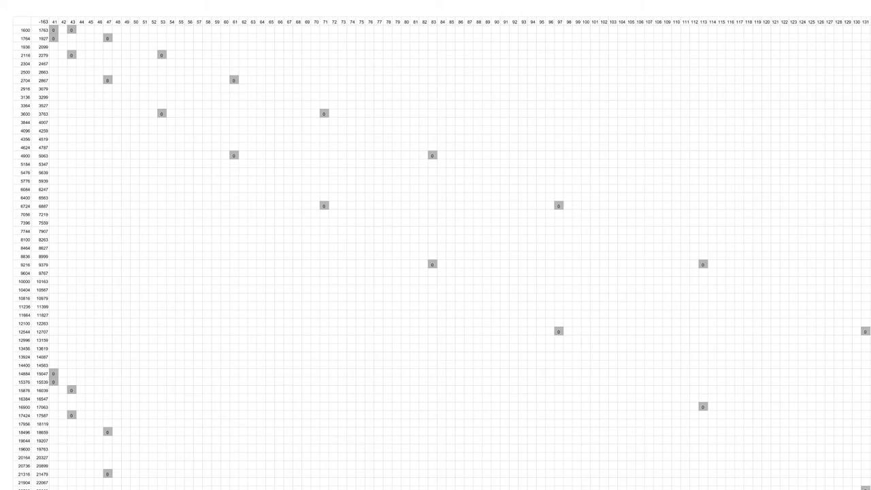
pyautogui.scroll(-3)
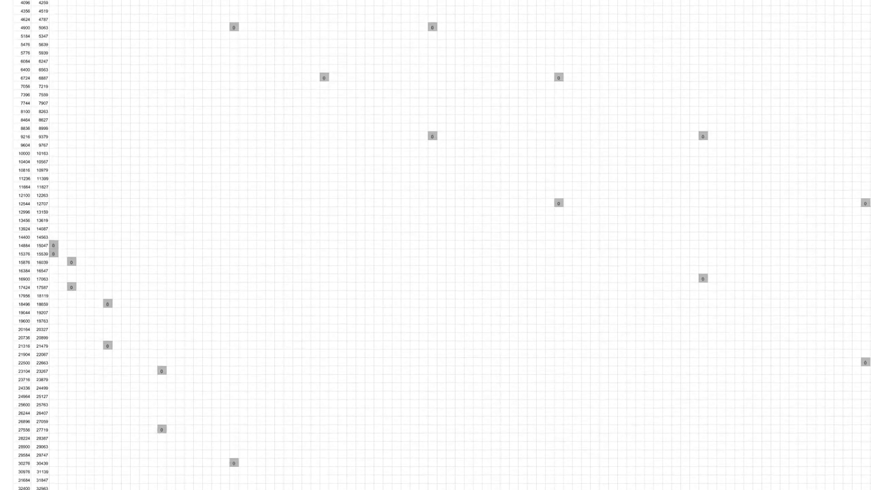
pyautogui.scroll(-3)
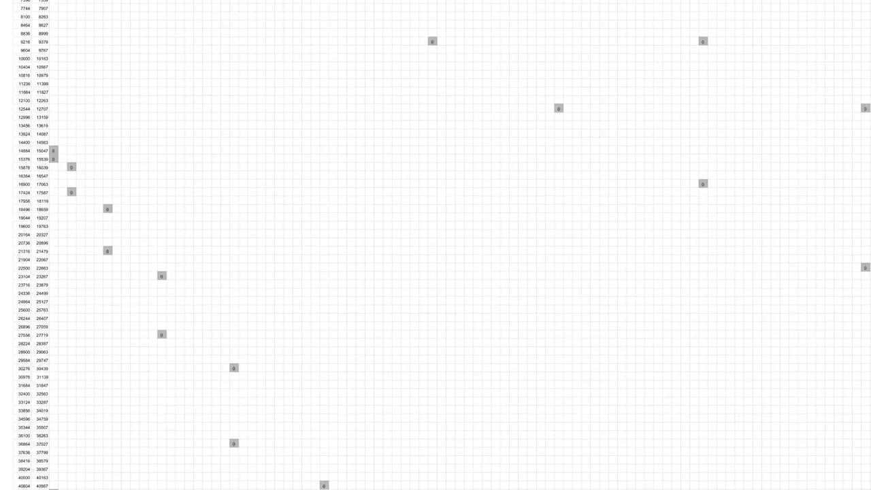
pyautogui.scroll(-3)
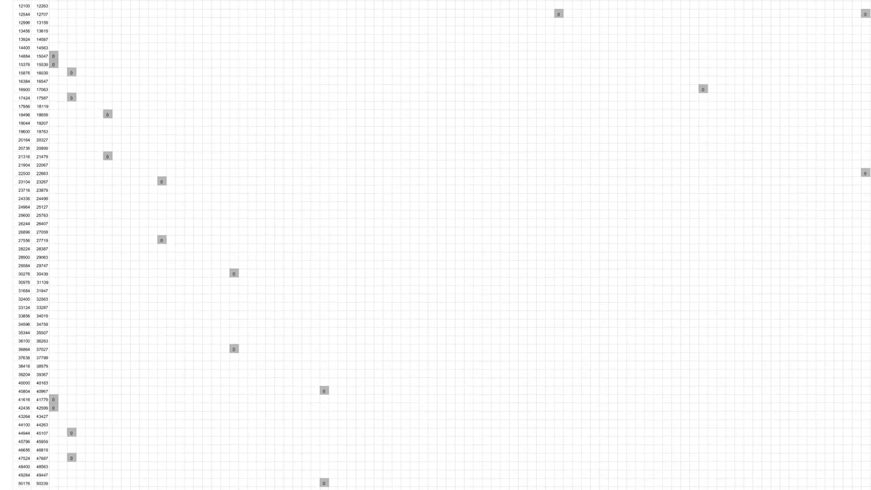
pyautogui.scroll(-3)
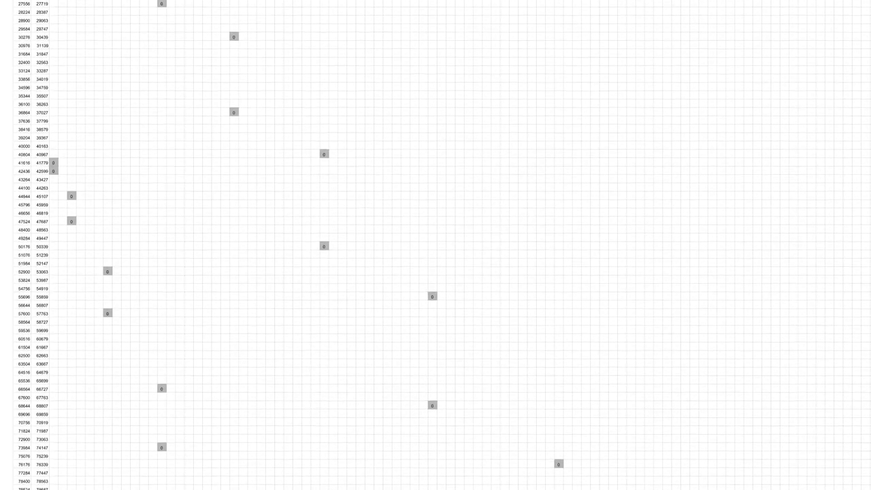
pyautogui.scroll(-3)
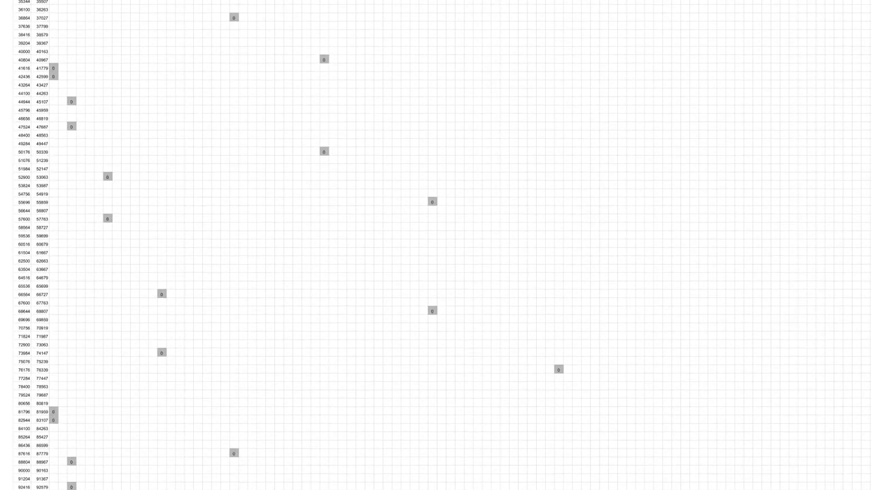
pyautogui.scroll(-3)
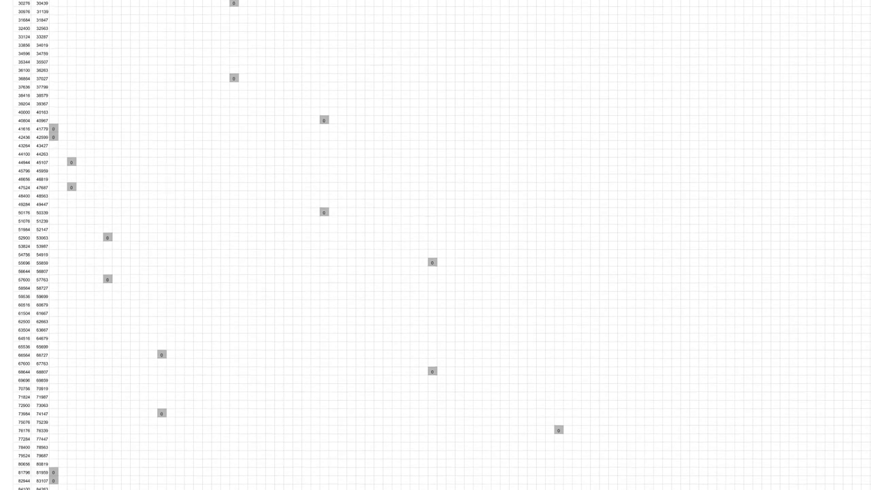
pyautogui.scroll(3)
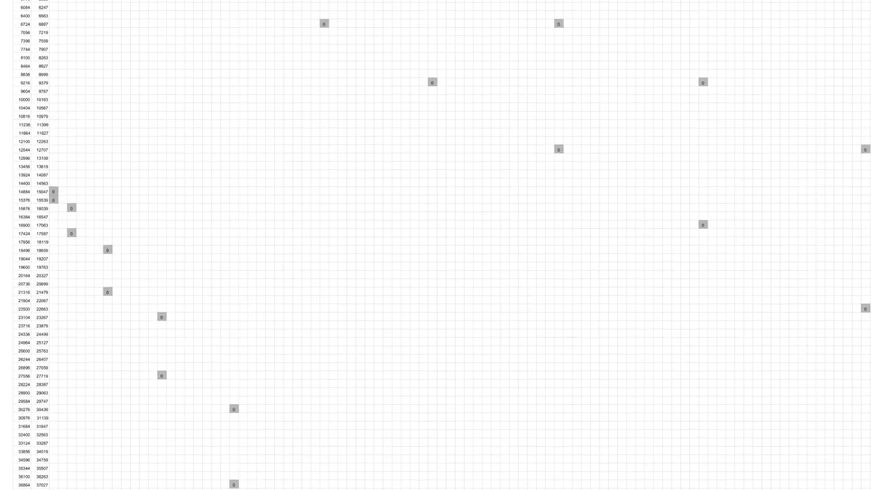
pyautogui.scroll(3)
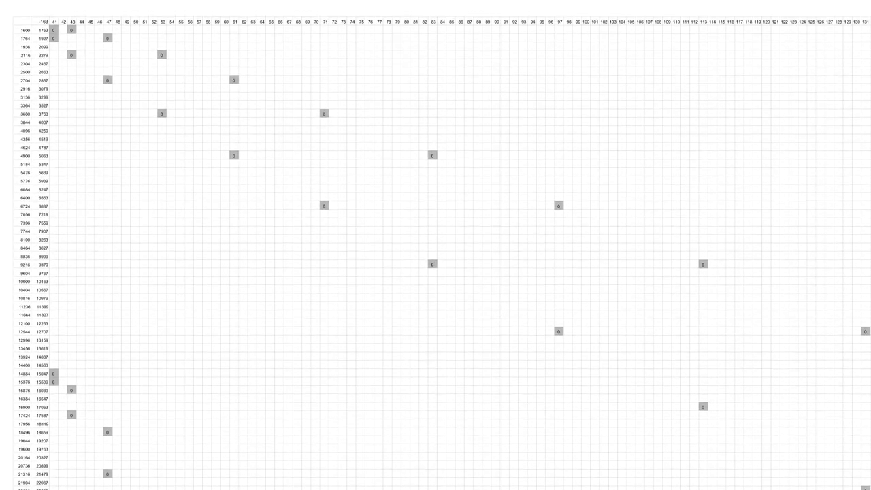